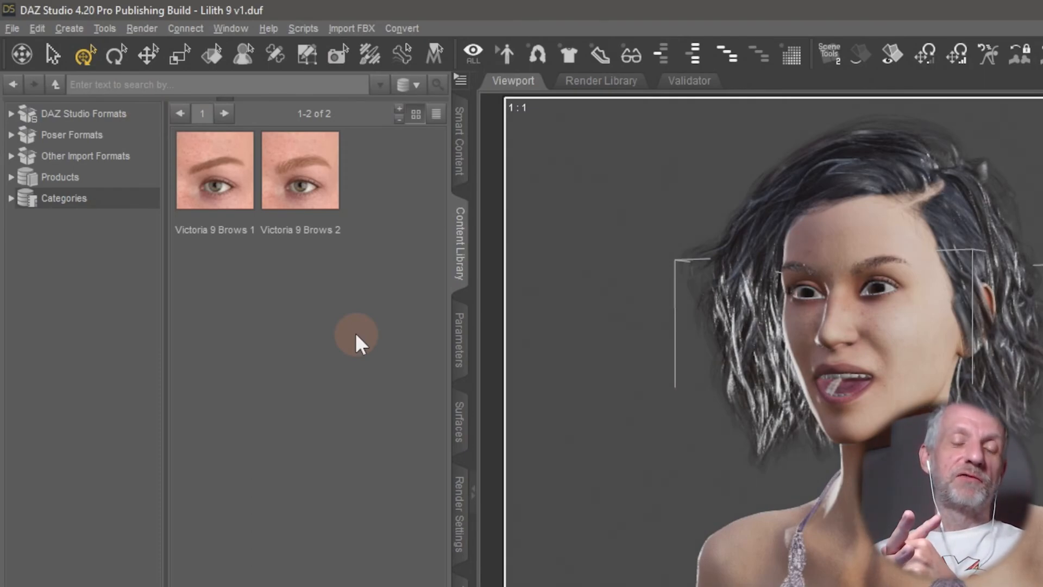
mouse_move(176, 258)
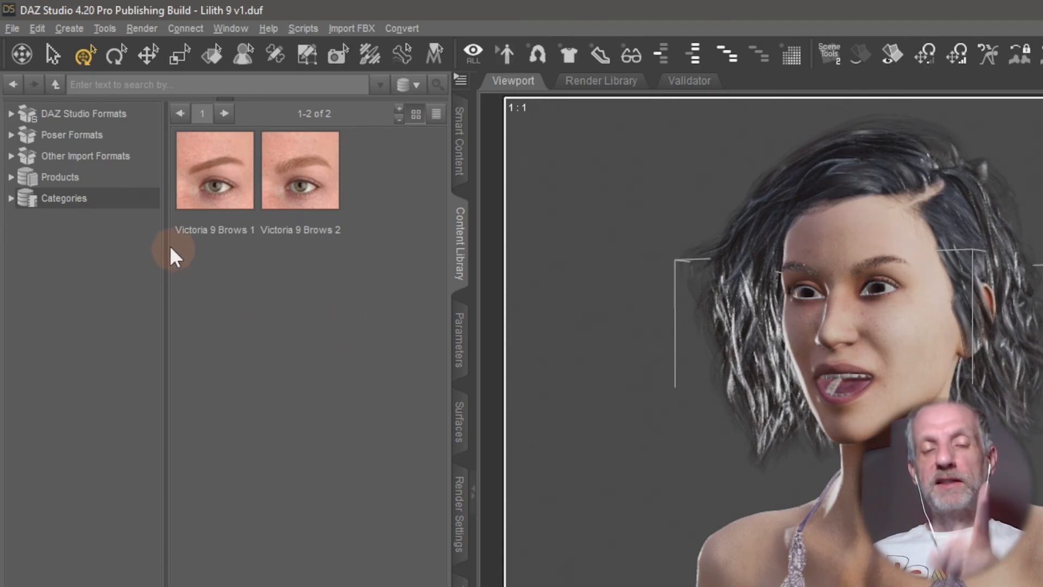
mouse_move(403, 256)
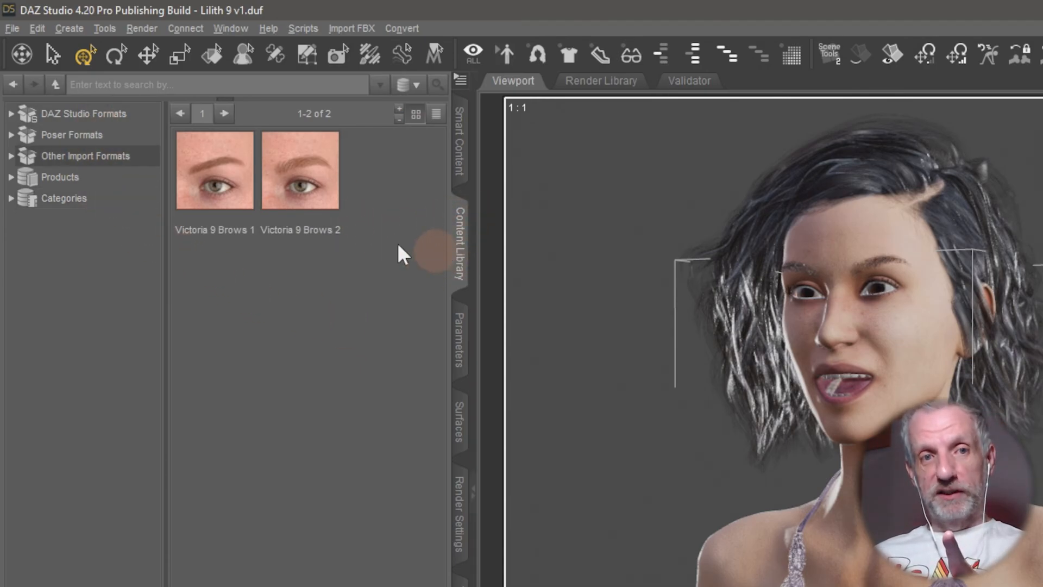
Browse the DAZ Studio Formats, Poser Formats and Other Import Formats libraries in turn
click(84, 113)
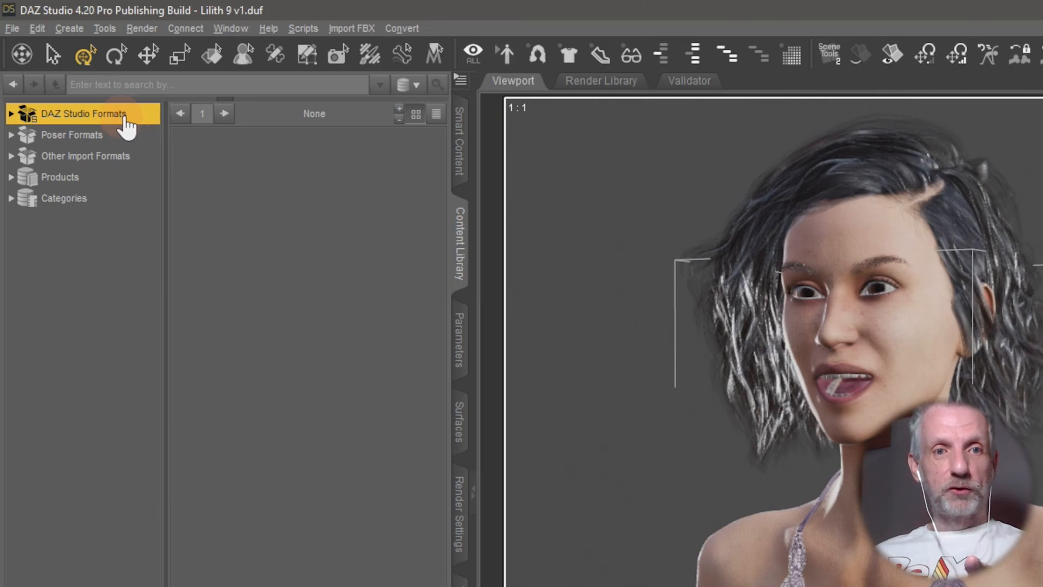
click(71, 134)
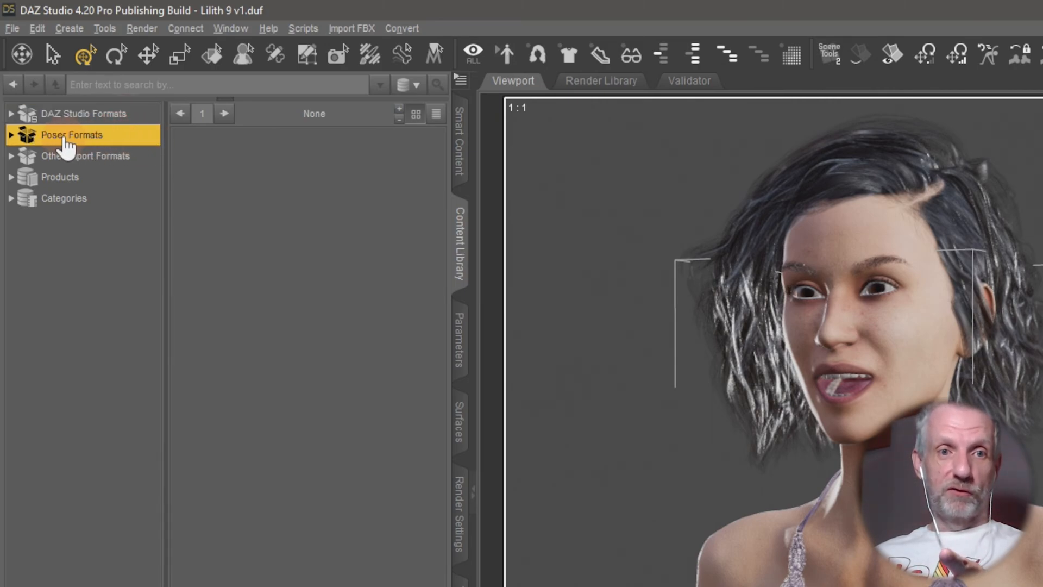
click(85, 156)
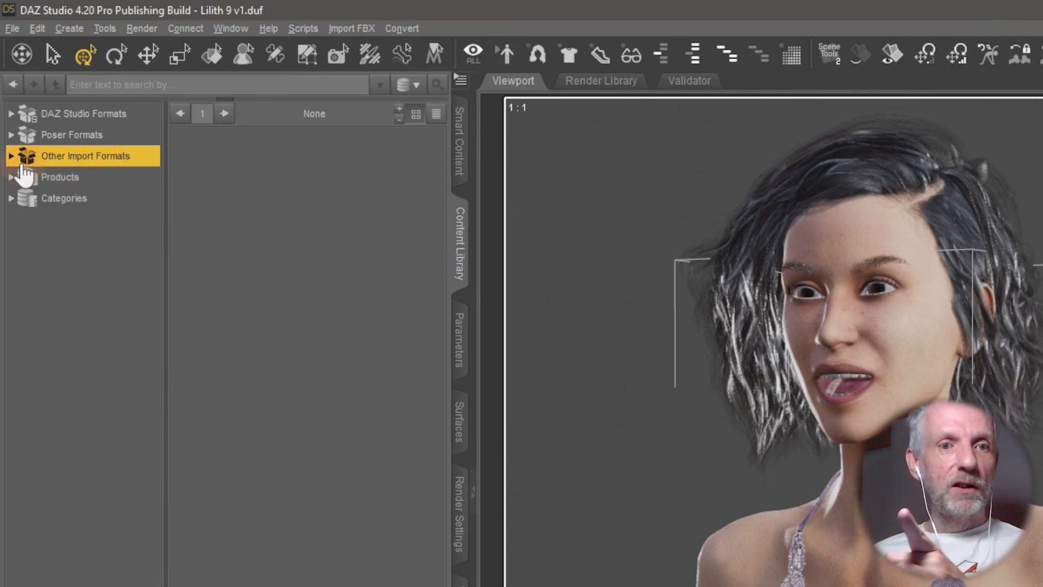
mouse_move(23, 163)
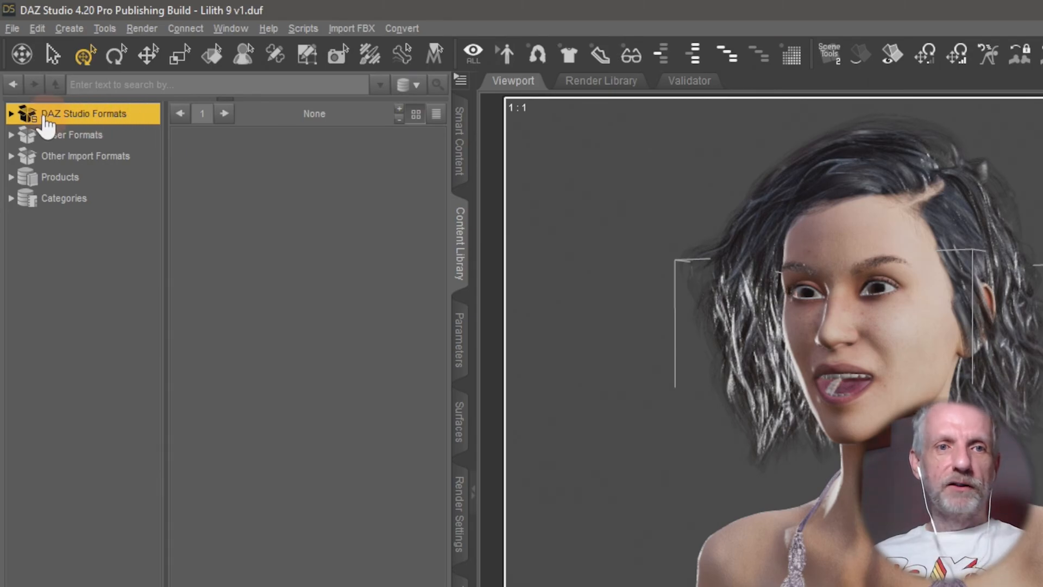
Expand DAZ Studio Formats to view its folders, collapse it, and select Other Import Formats
click(11, 113)
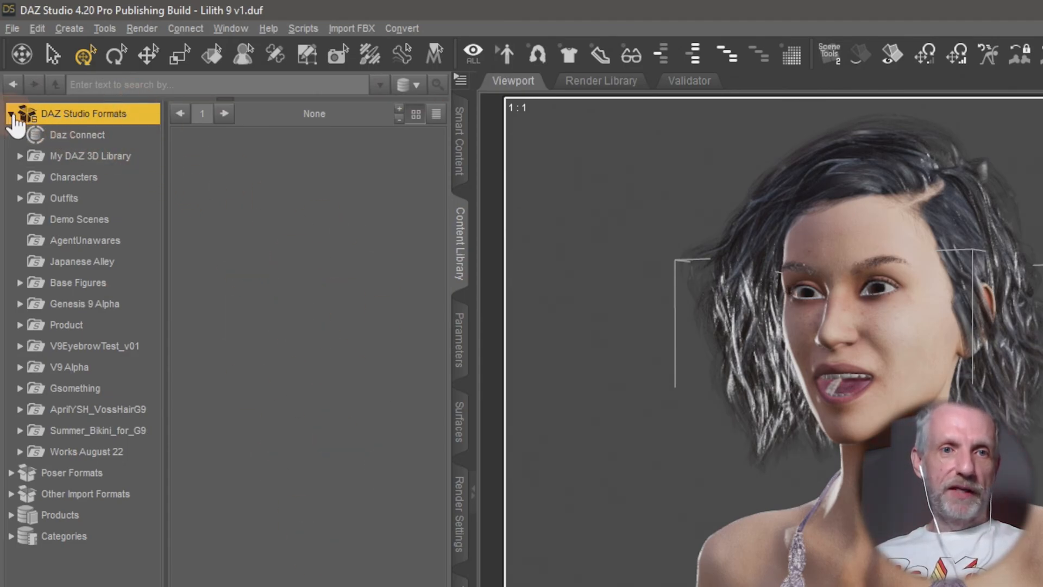
click(71, 134)
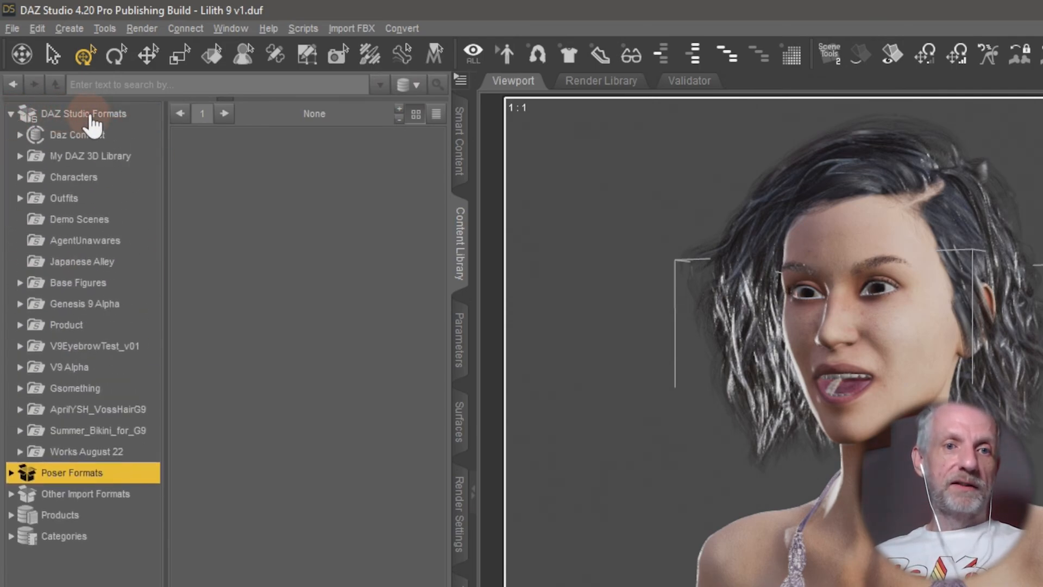
click(85, 113)
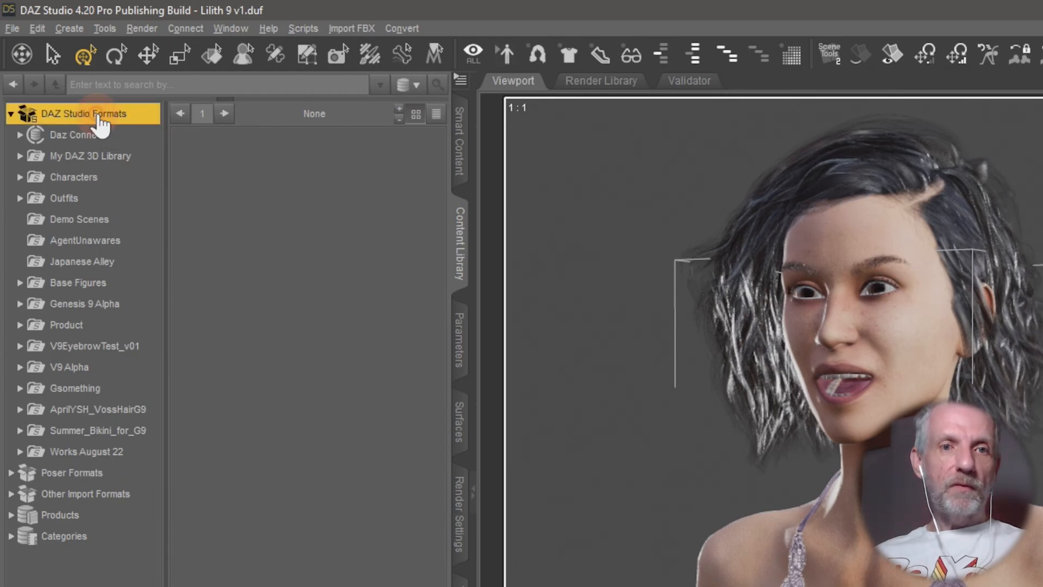
click(11, 113)
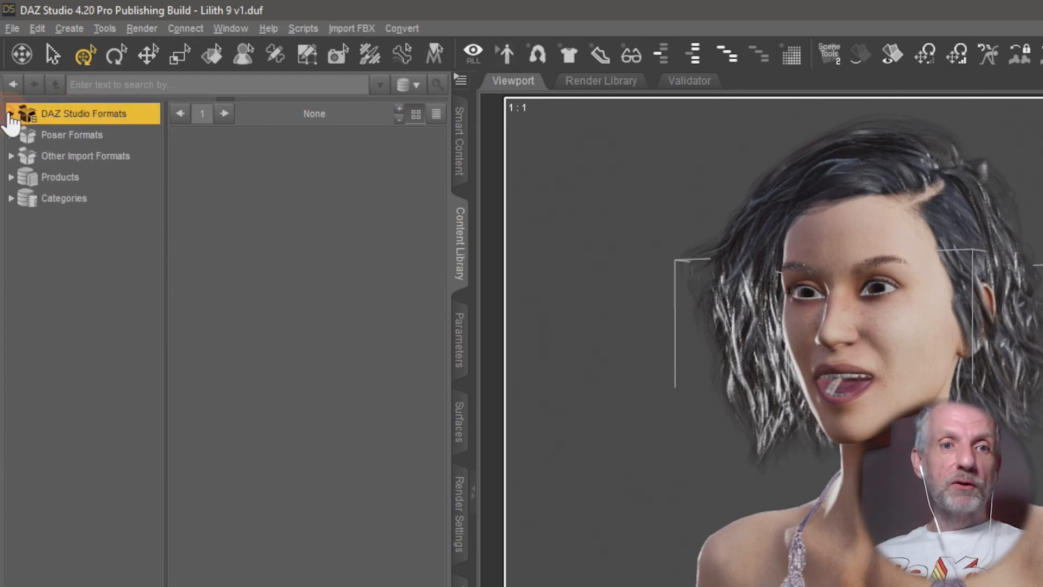
click(85, 156)
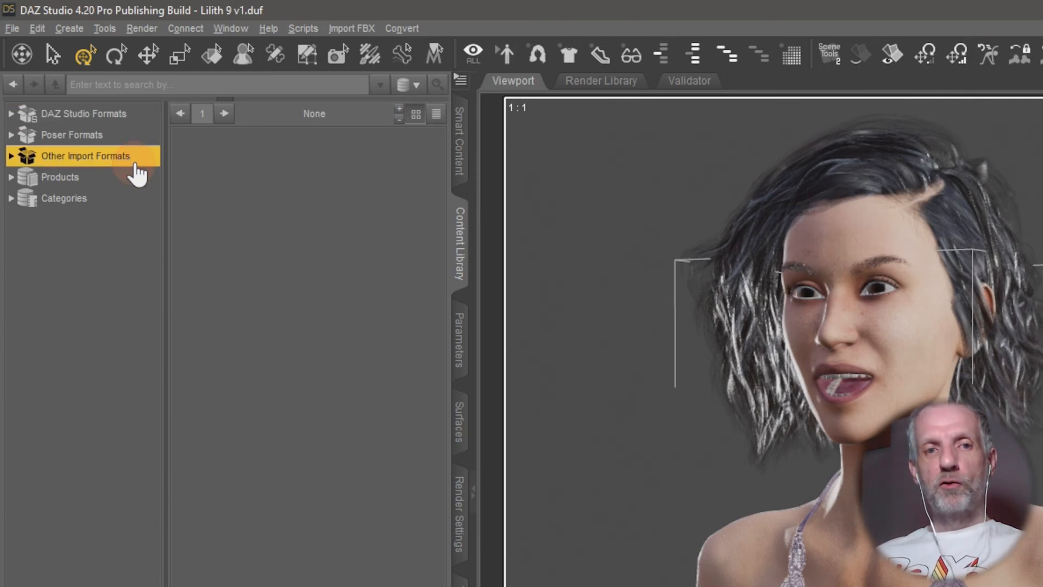
mouse_move(12, 163)
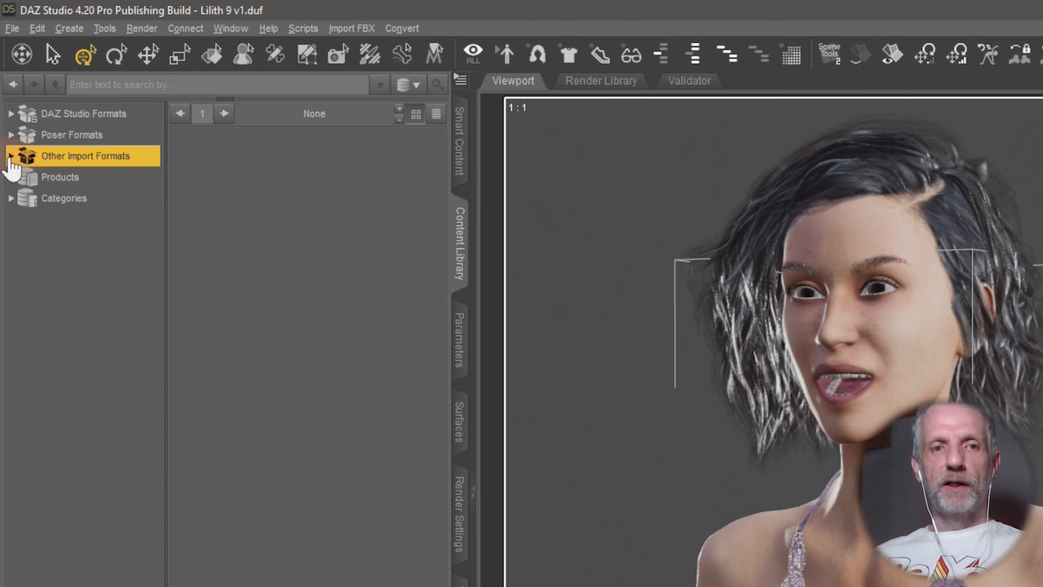
Expand Other Import Formats and open the OBJ Fits folder under Gsomething
click(11, 156)
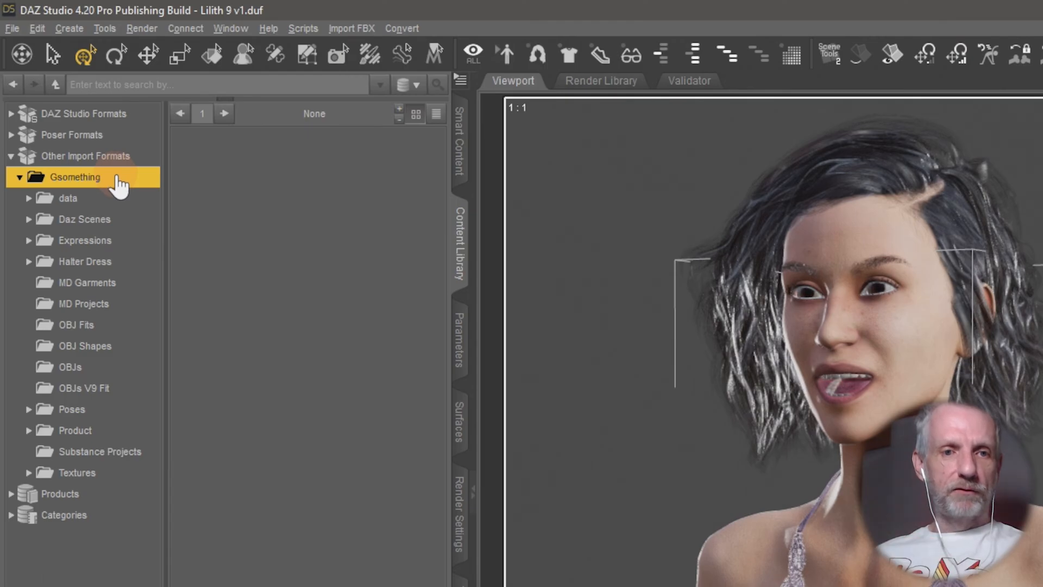
mouse_move(93, 338)
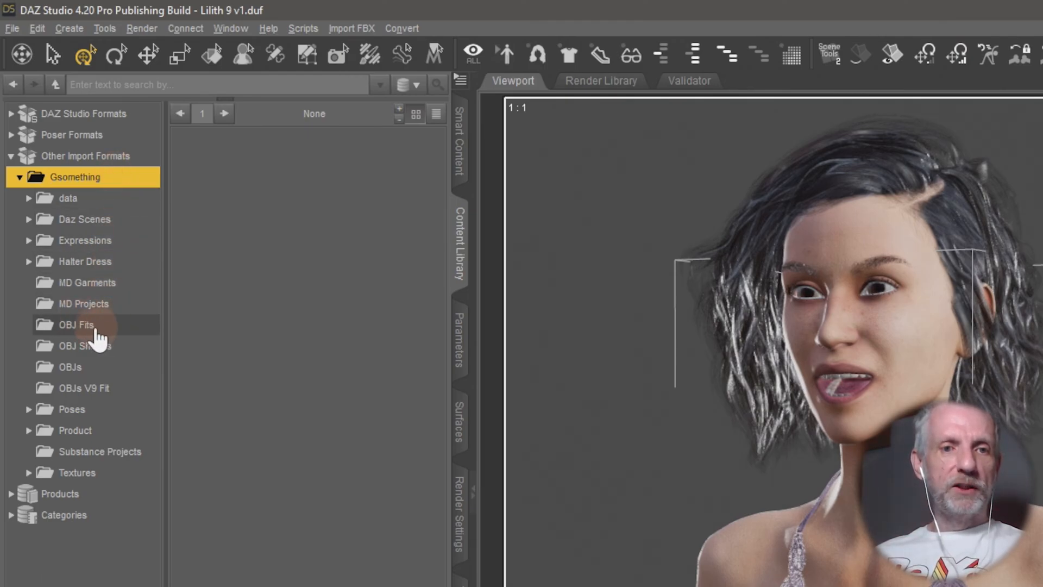
click(76, 325)
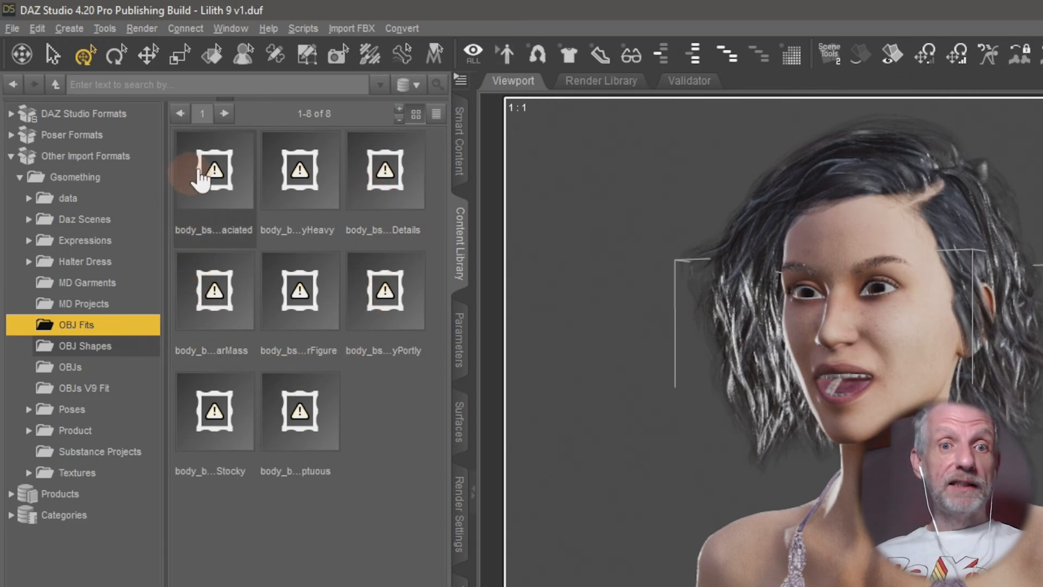
click(214, 170)
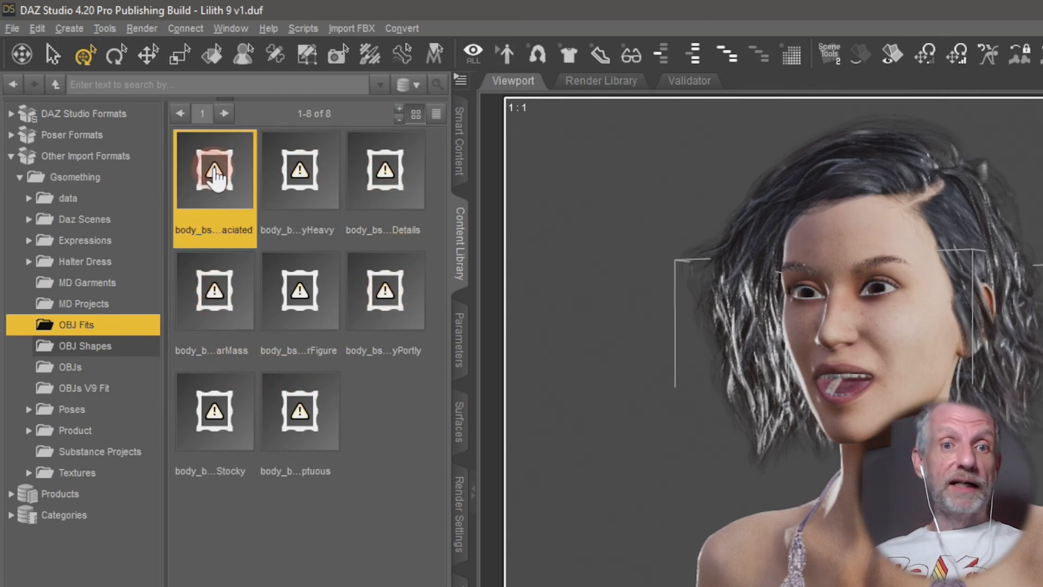
click(385, 169)
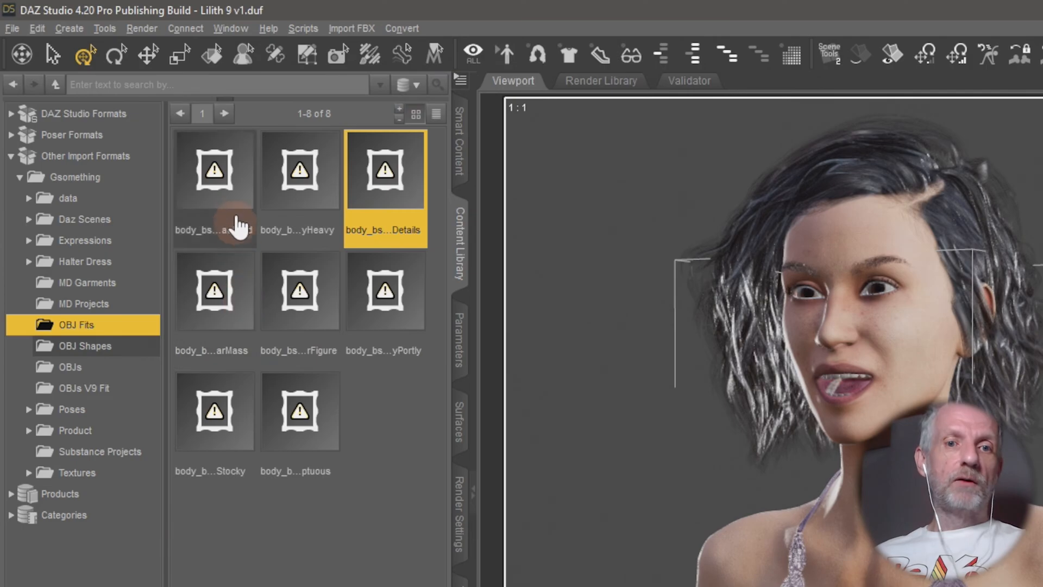
click(214, 169)
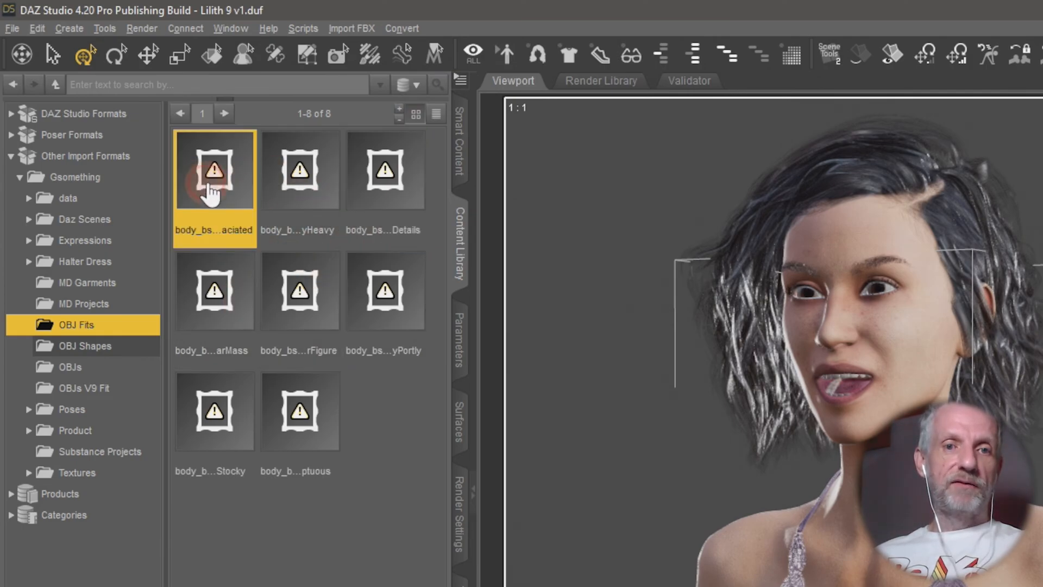
mouse_move(231, 249)
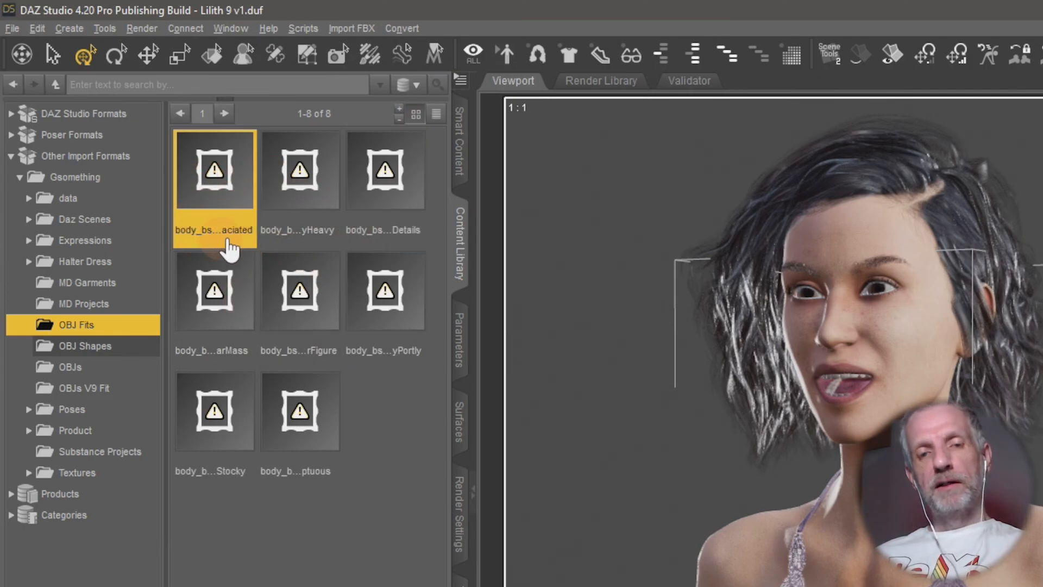
mouse_move(226, 172)
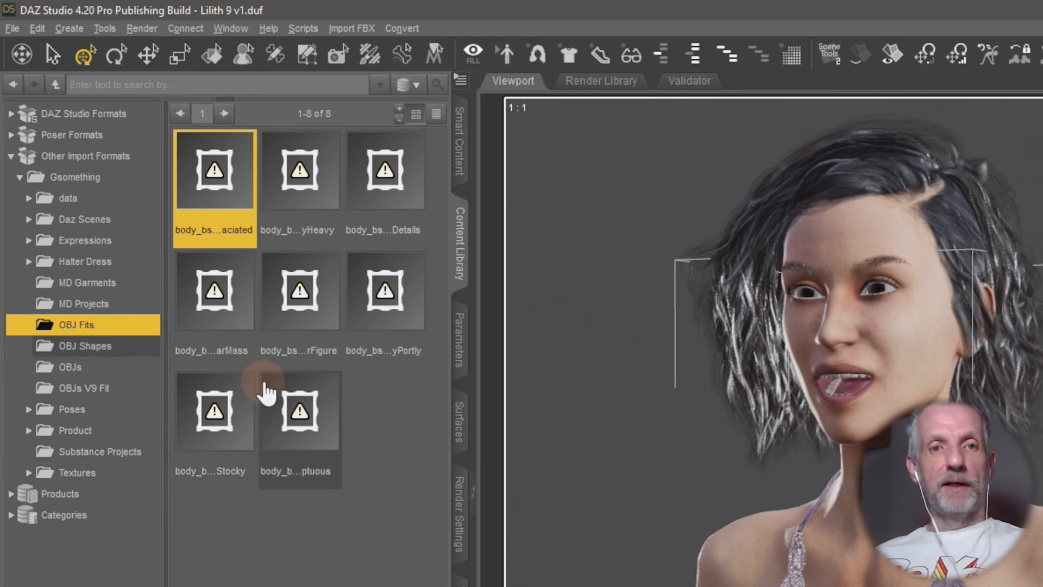
click(11, 27)
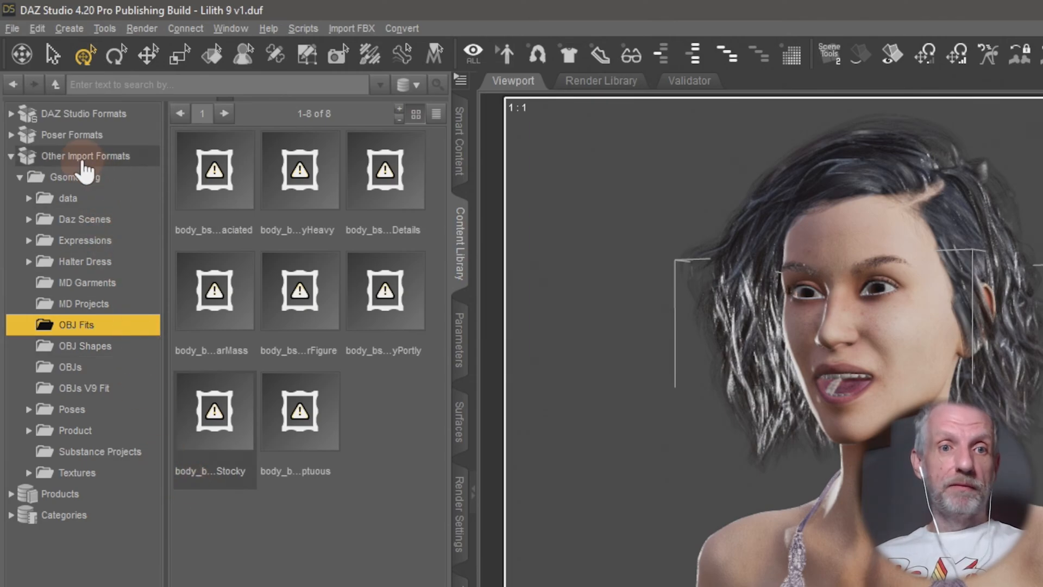
mouse_move(90, 163)
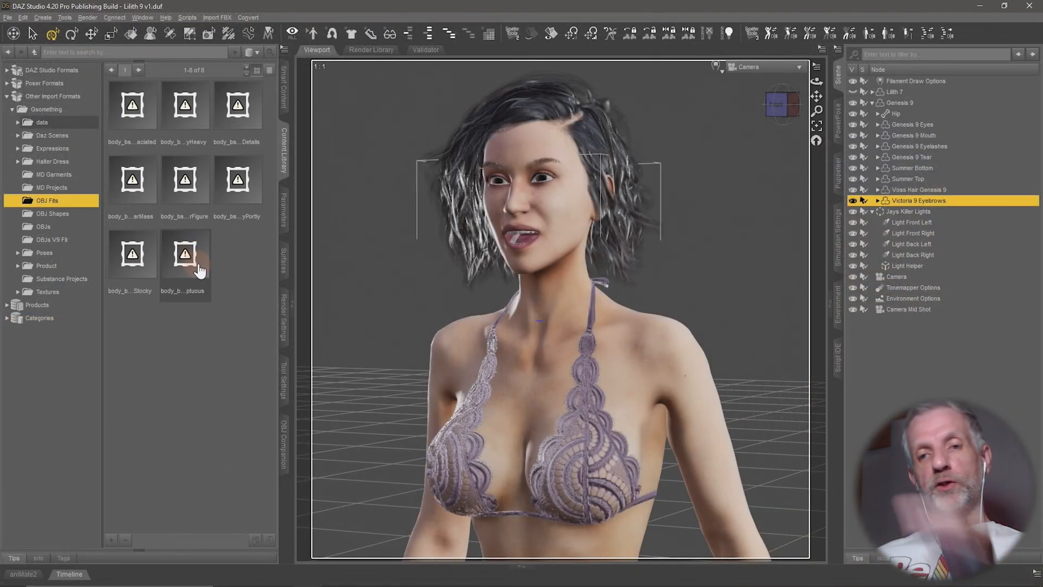
Import body_bs_BodyVoluptuous.obj, accepting the default OBJ Import Options
click(185, 254)
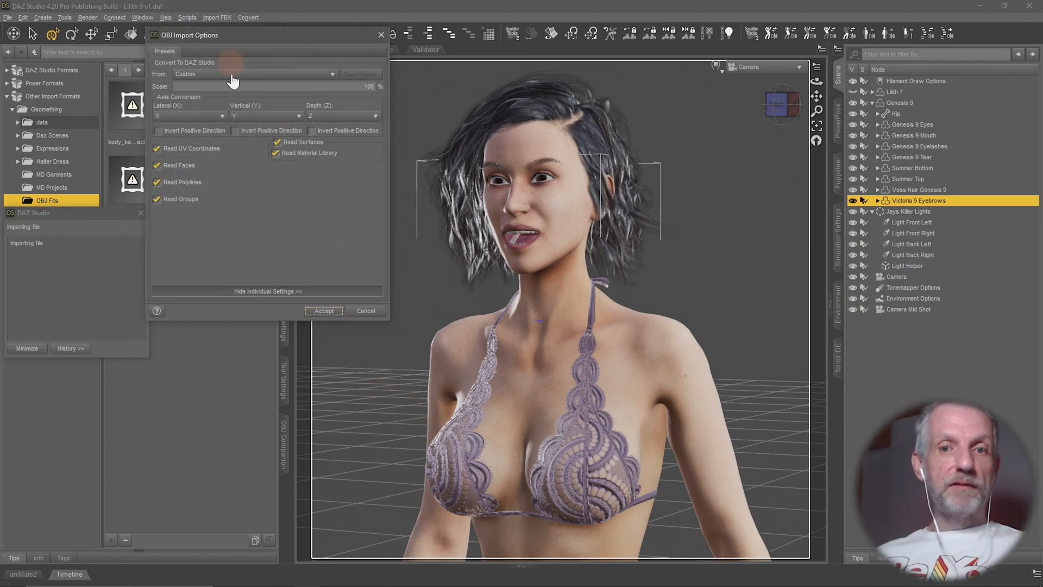
click(323, 311)
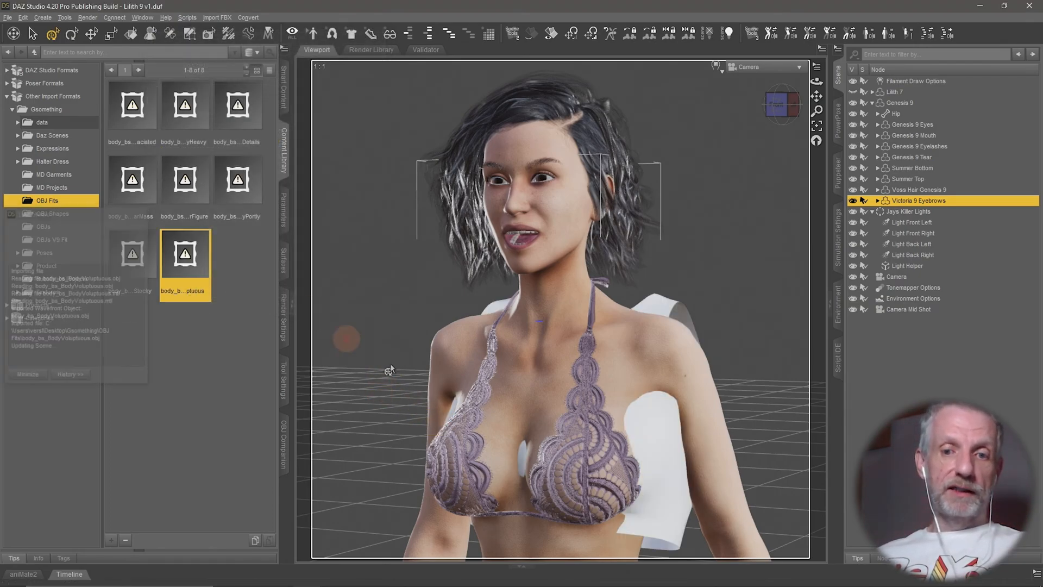
double_click(184, 254)
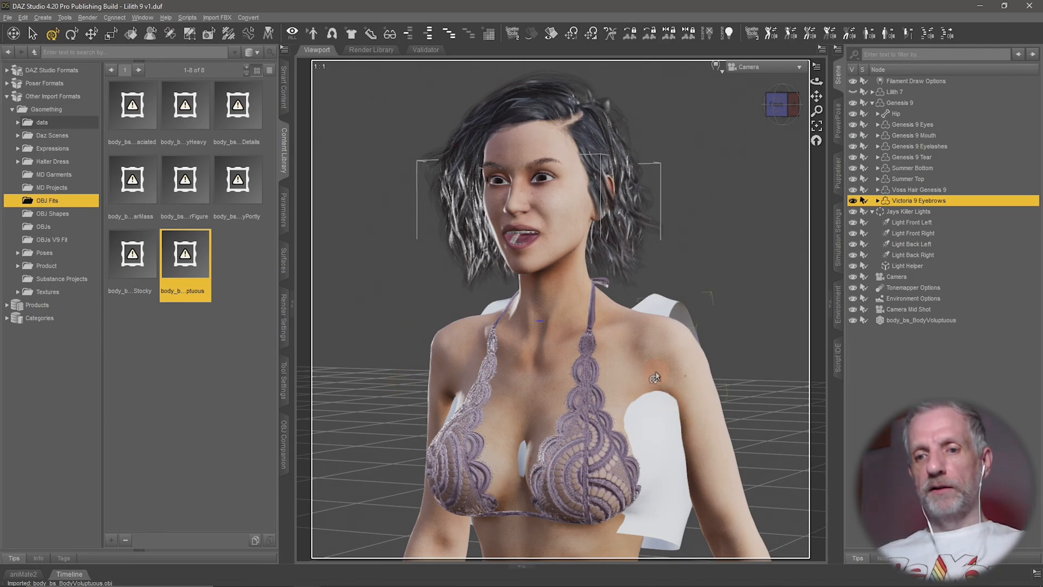